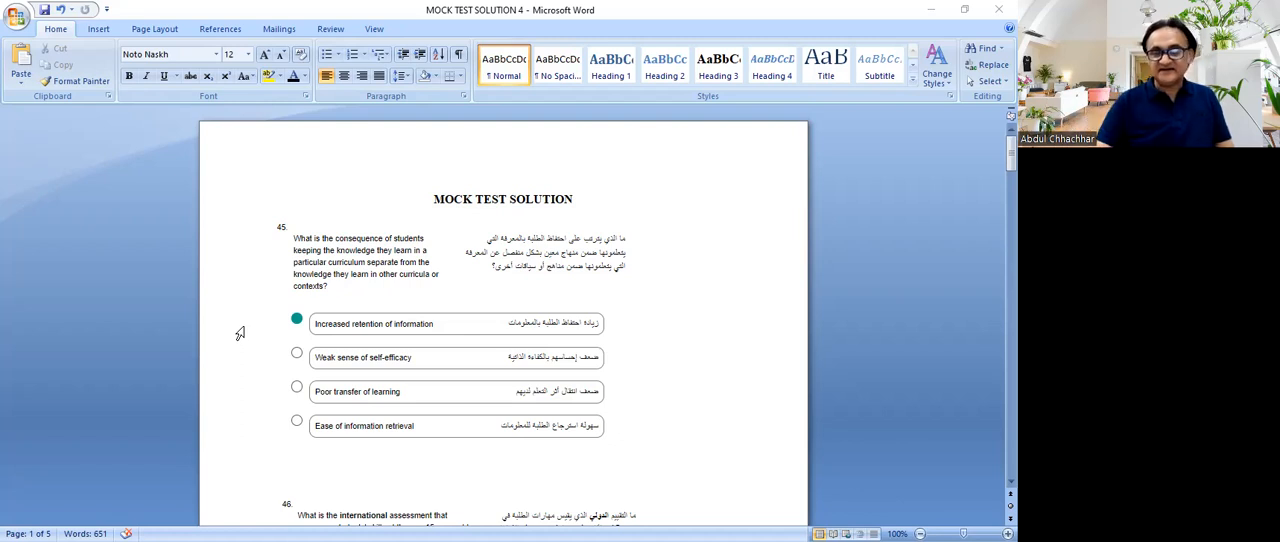
mouse_move(910, 475)
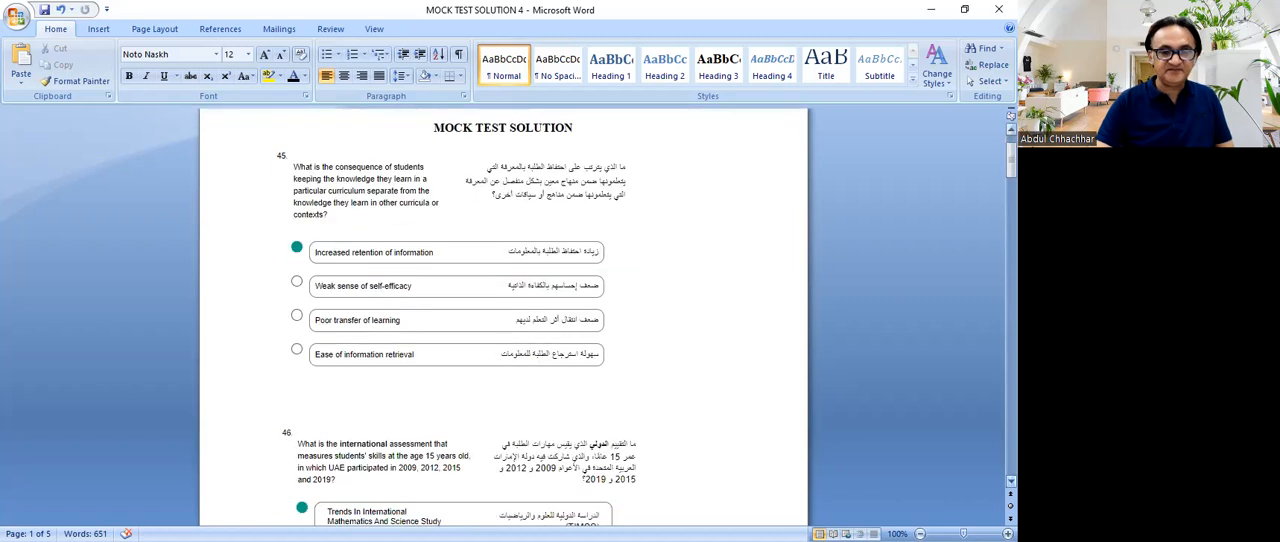
Step: Scroll to question 46 on the international assessment, answered TIMSS
scroll(down, 3)
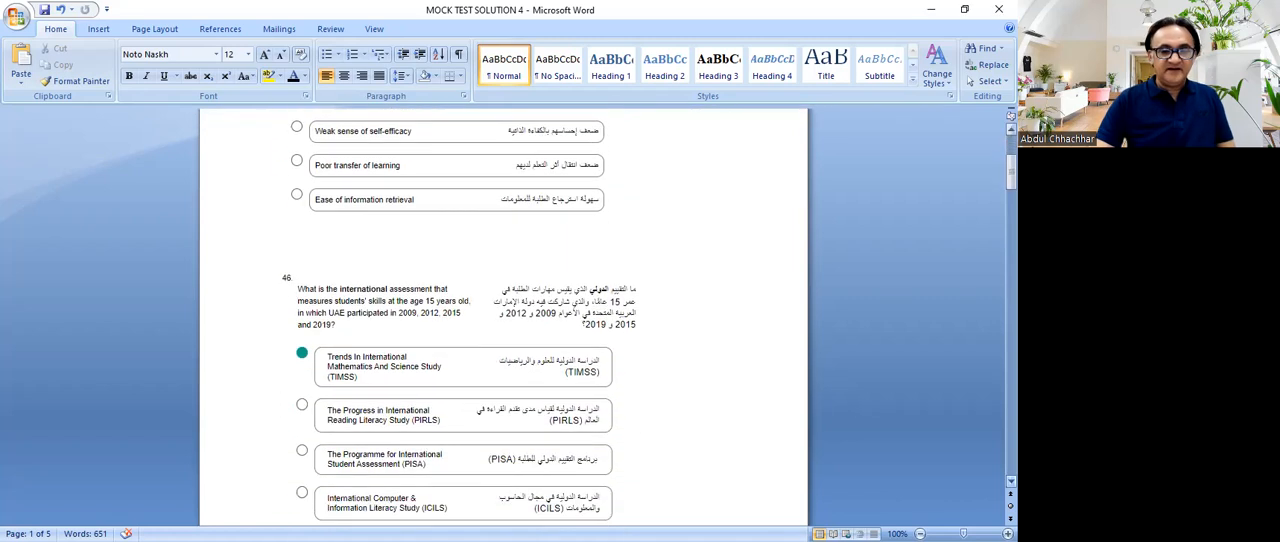
scroll(down, 3)
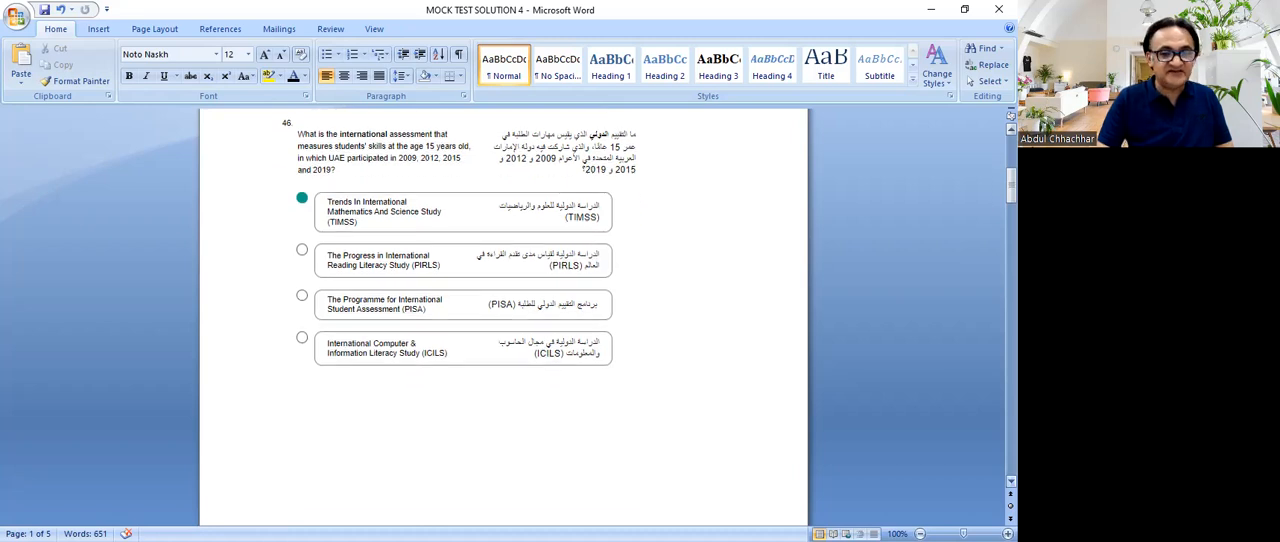
Step: Scroll onto page 2 to question 50 (Predictive) and question 51 on Teachers' Standards
scroll(down, 3)
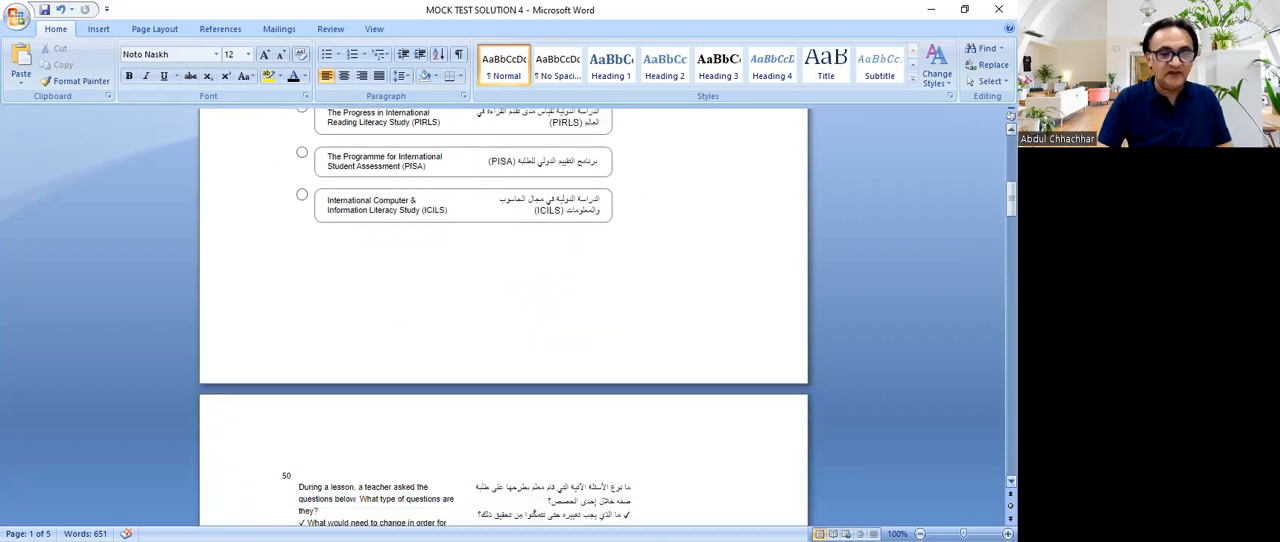
scroll(down, 3)
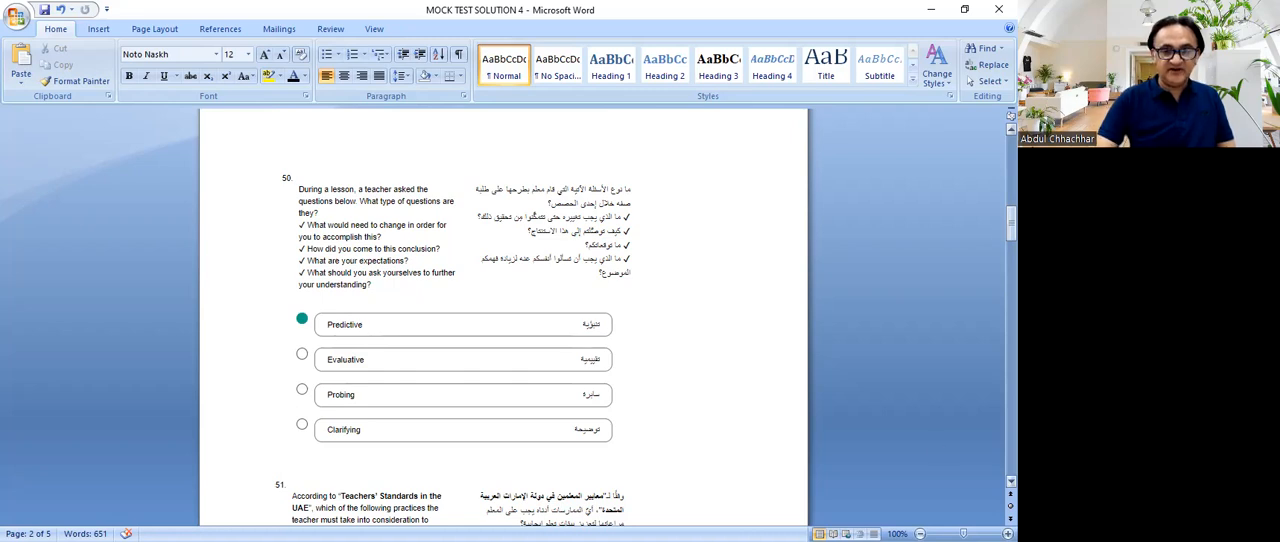
scroll(down, 3)
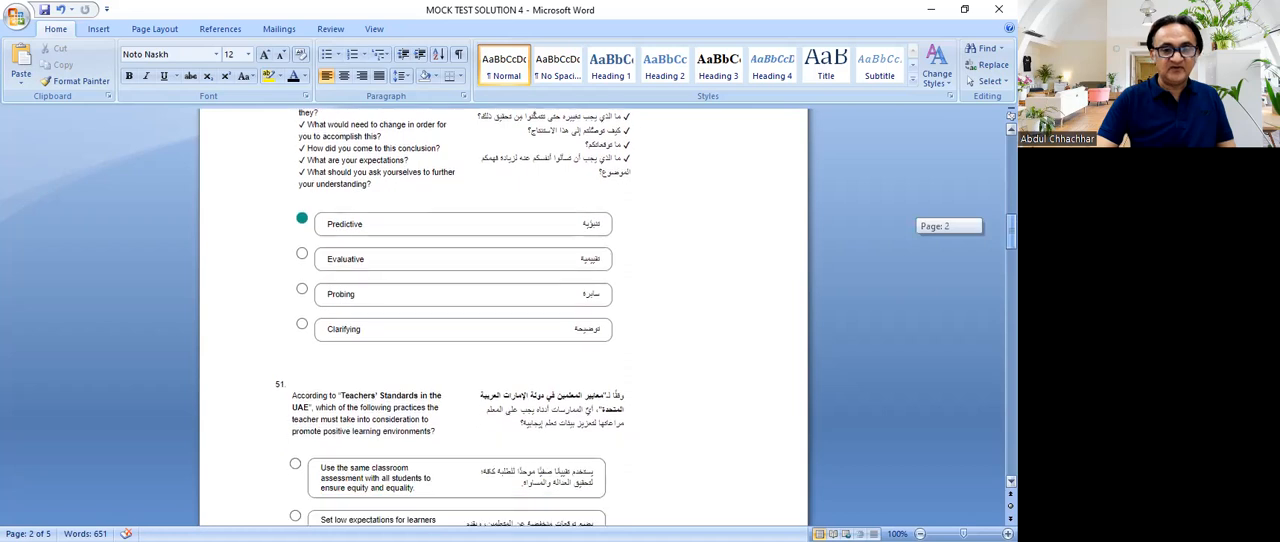
scroll(down, 3)
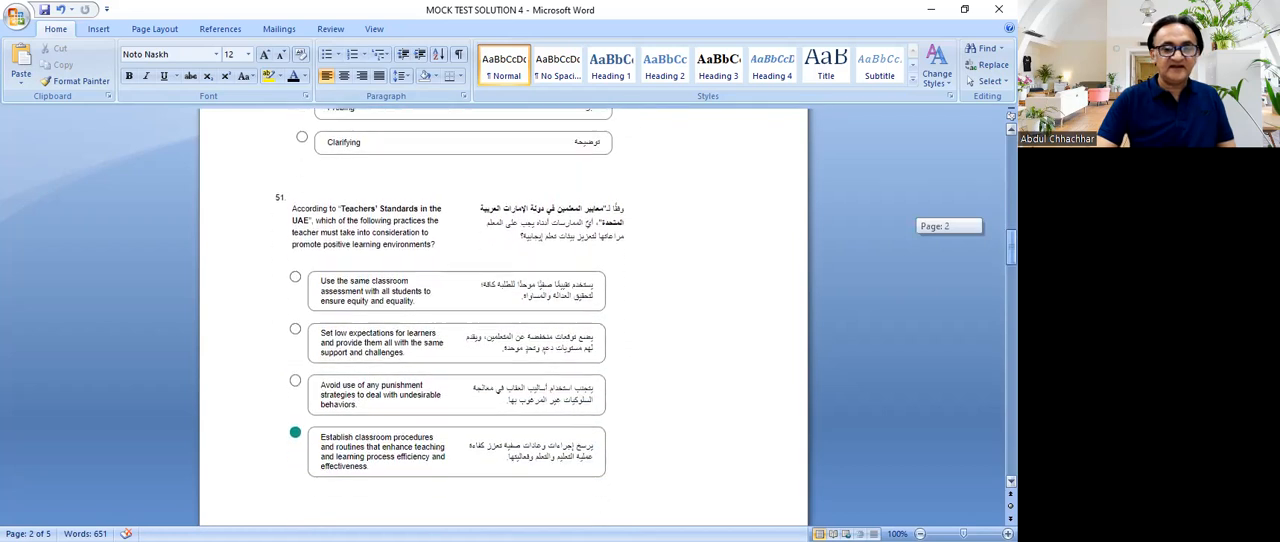
Step: Adjust the view around question 51's classroom procedures option toward the page 2 break
scroll(up, 3)
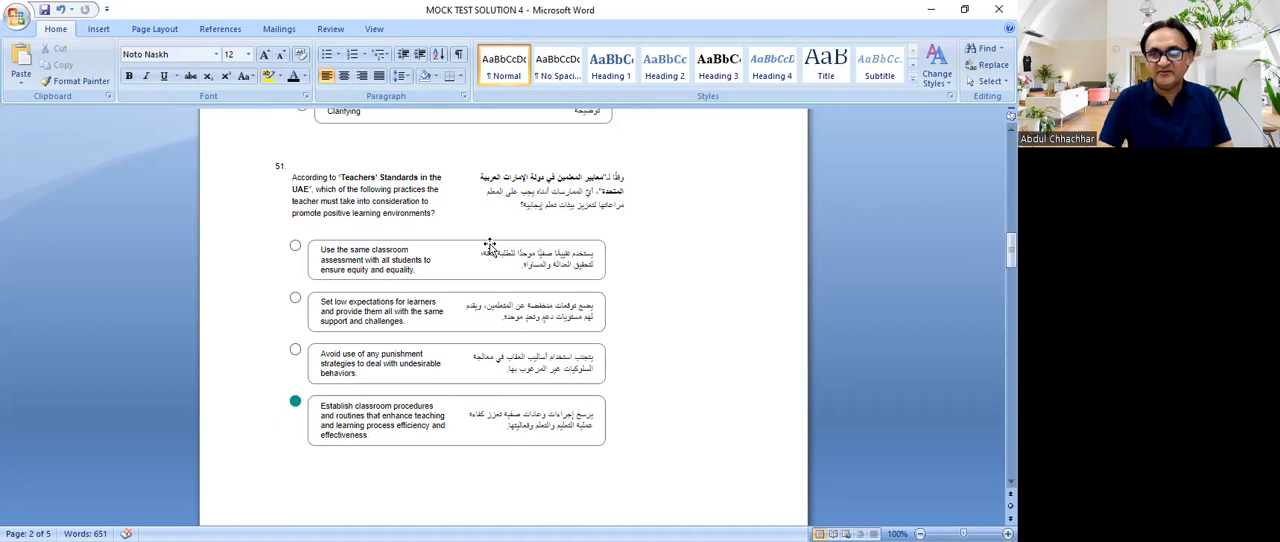
mouse_move(358, 310)
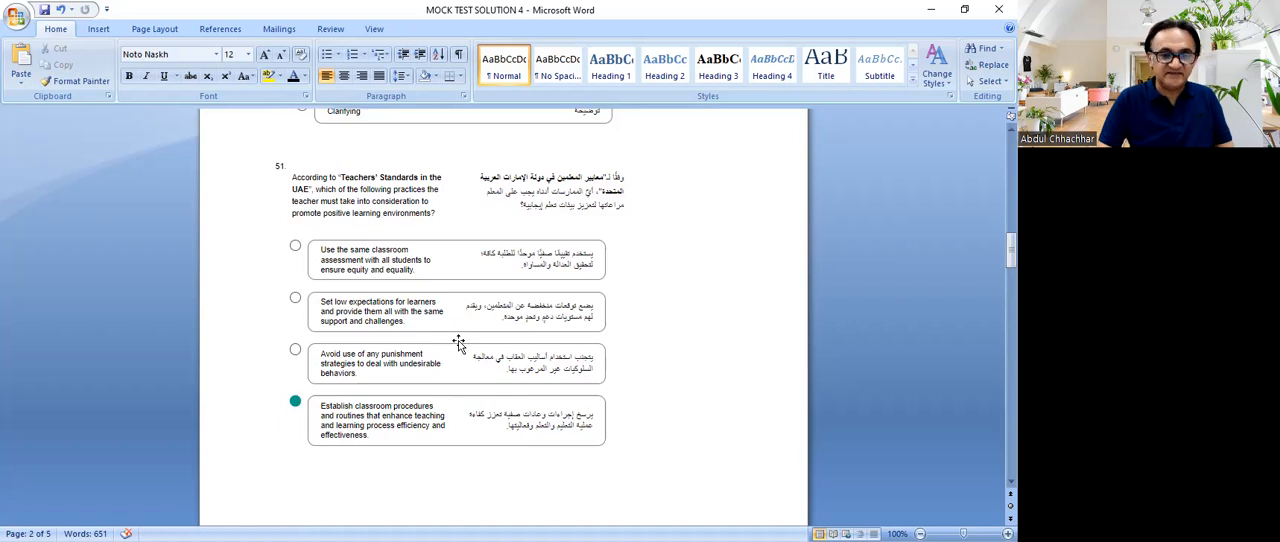
mouse_move(397, 388)
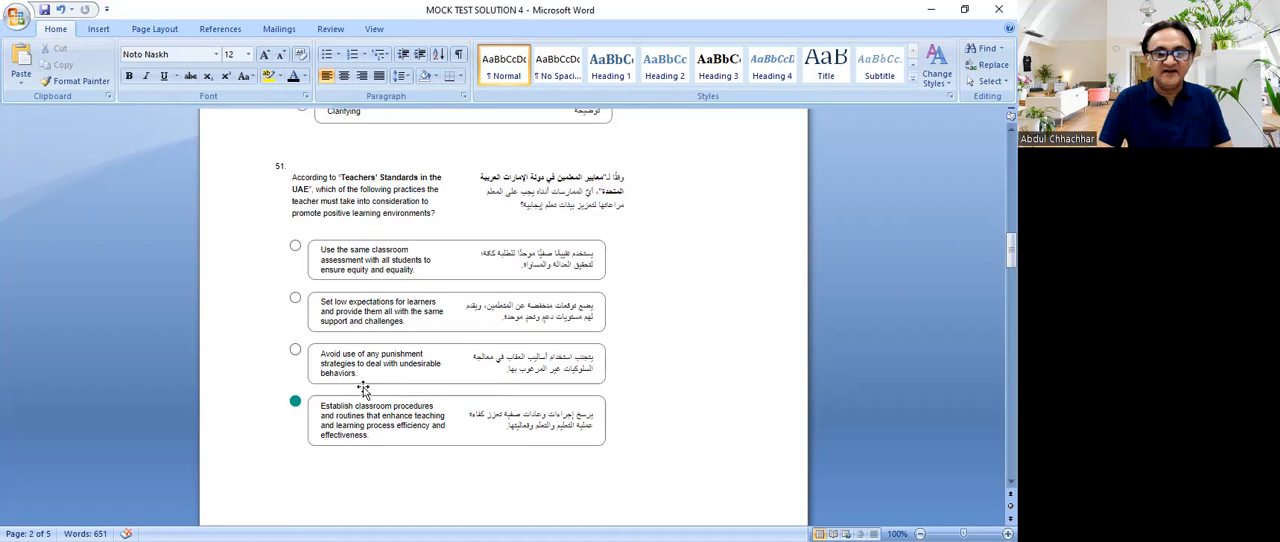
mouse_move(368, 432)
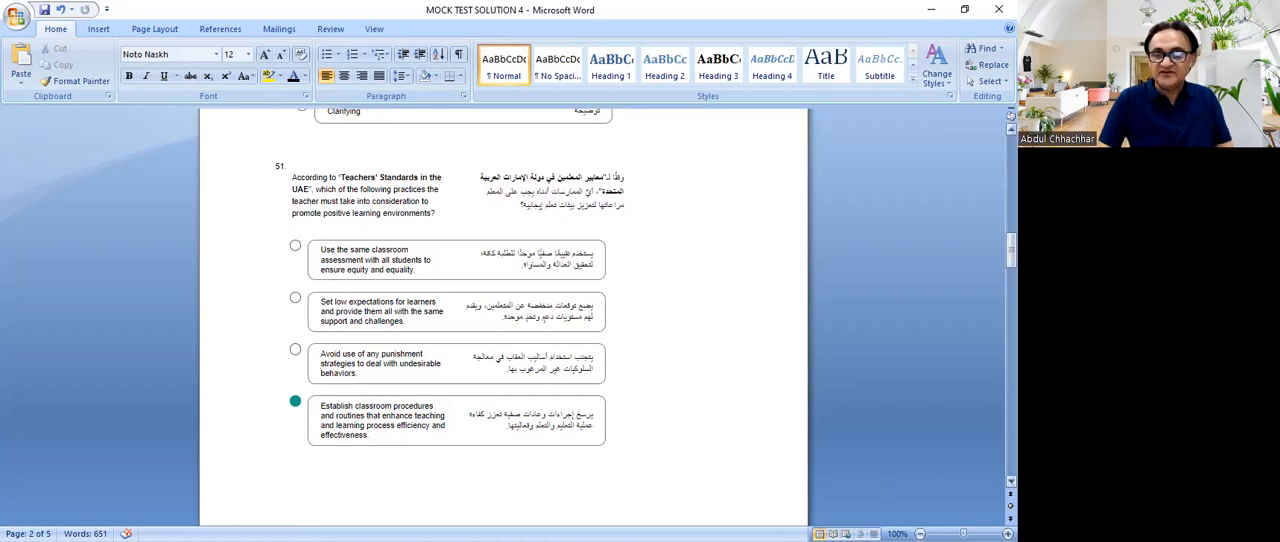
scroll(down, 3)
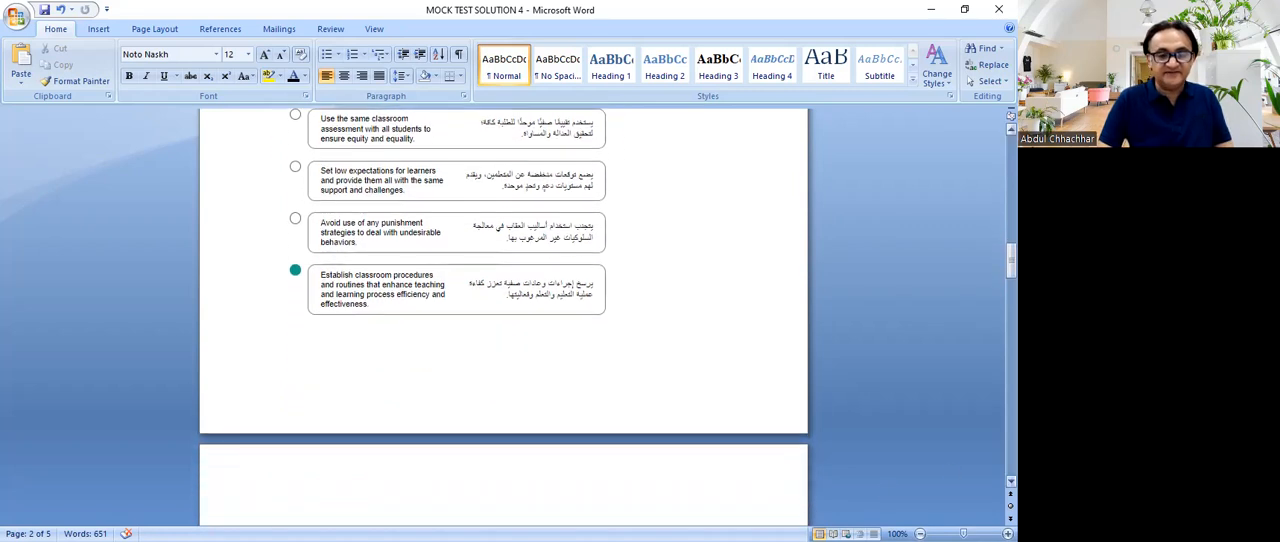
Step: Scroll past question 54 (Exit cards strategy) to the UAE Vision 2030 principles list
scroll(down, 3)
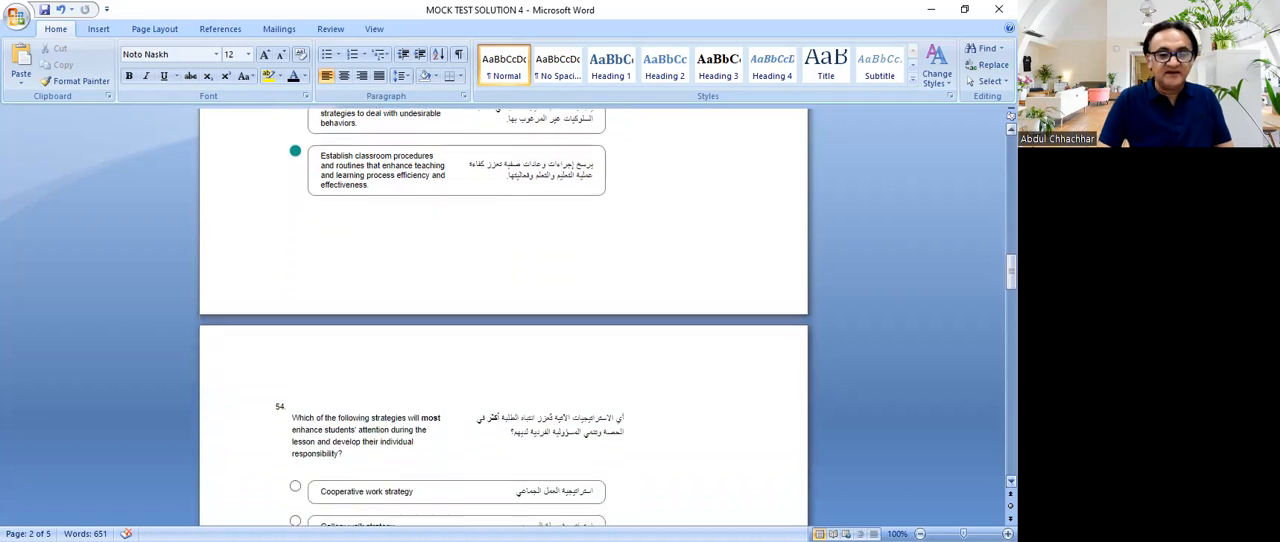
scroll(down, 3)
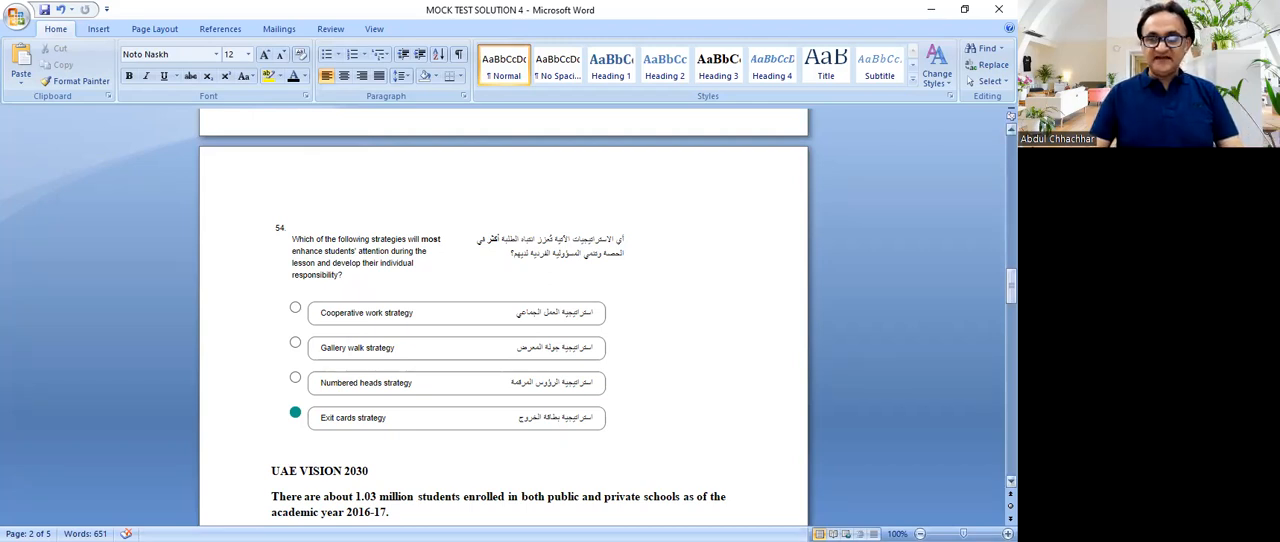
scroll(down, 3)
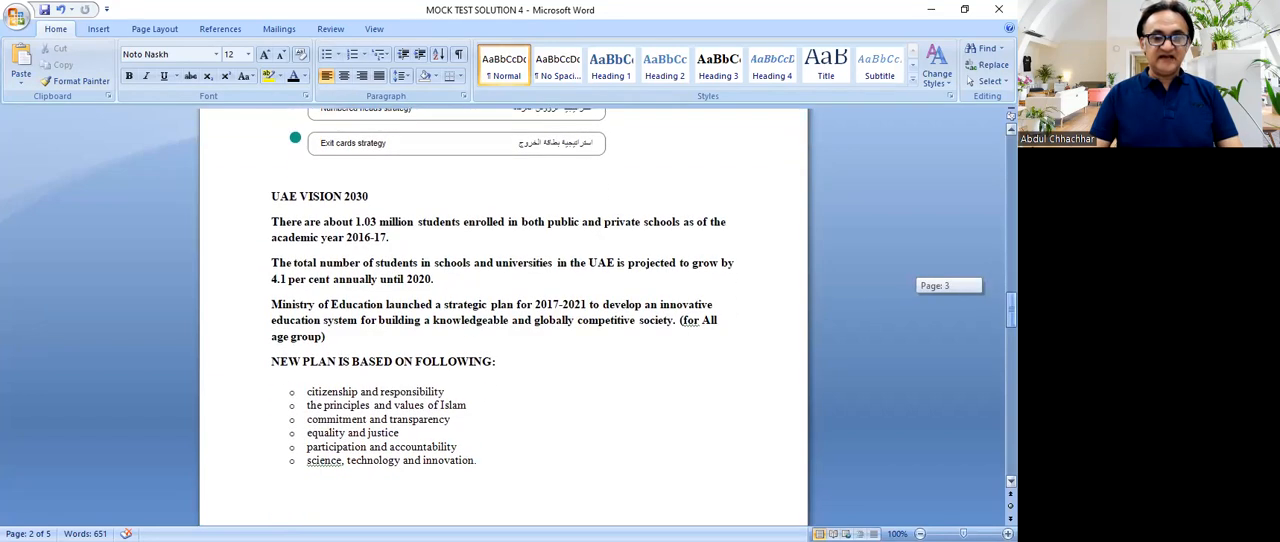
Step: Scroll onto page 3 to the PISA/TIMSS/PIRLS benchmarking and EmSAT notes
scroll(down, 3)
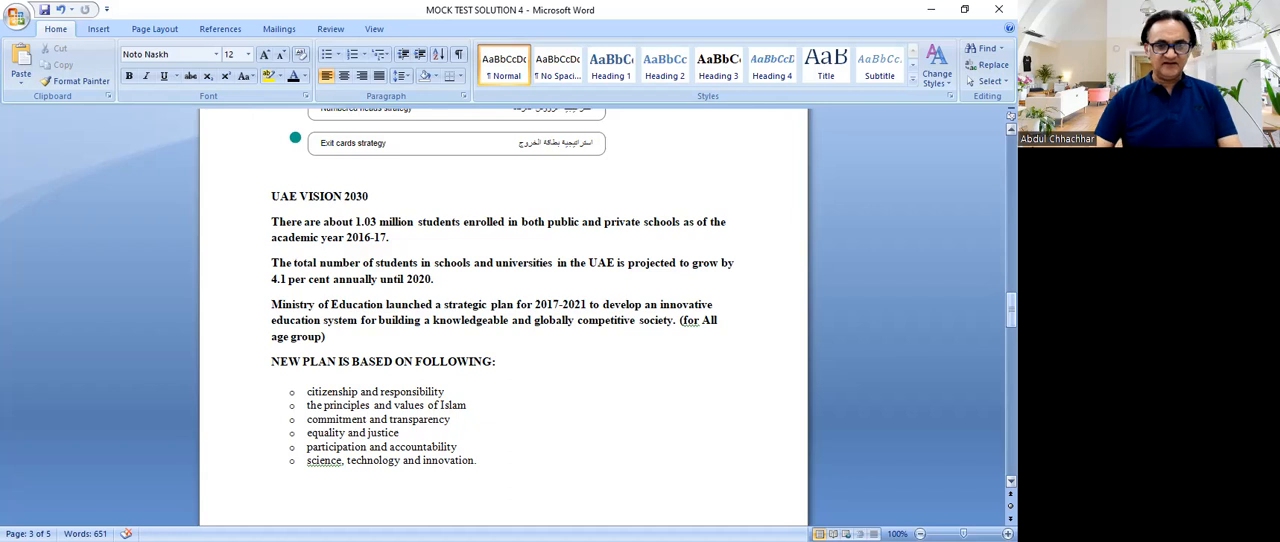
scroll(down, 3)
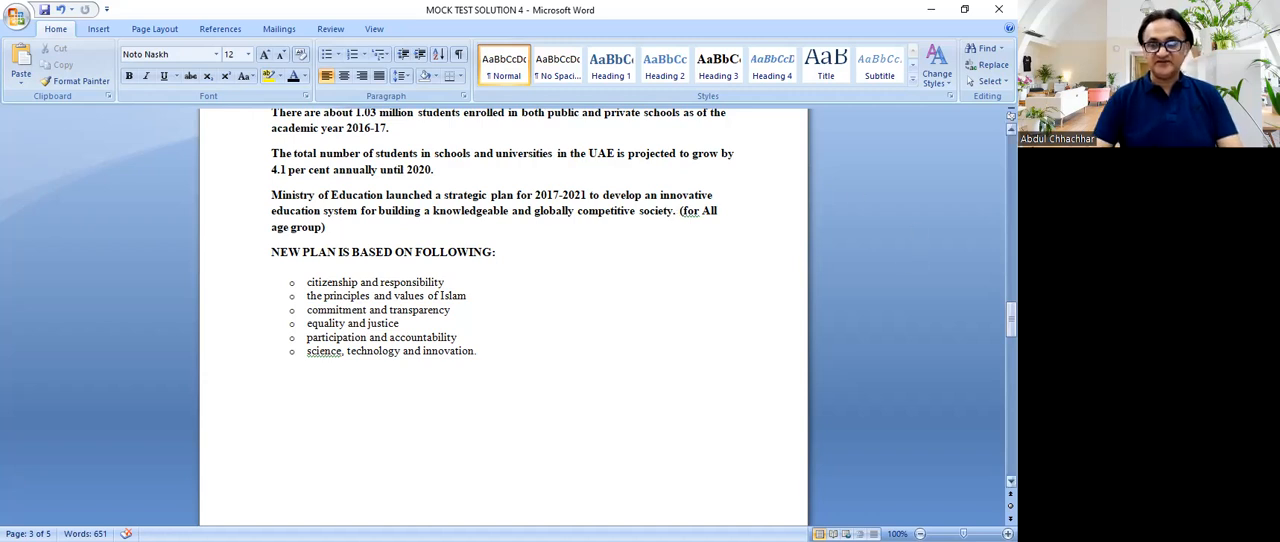
scroll(down, 3)
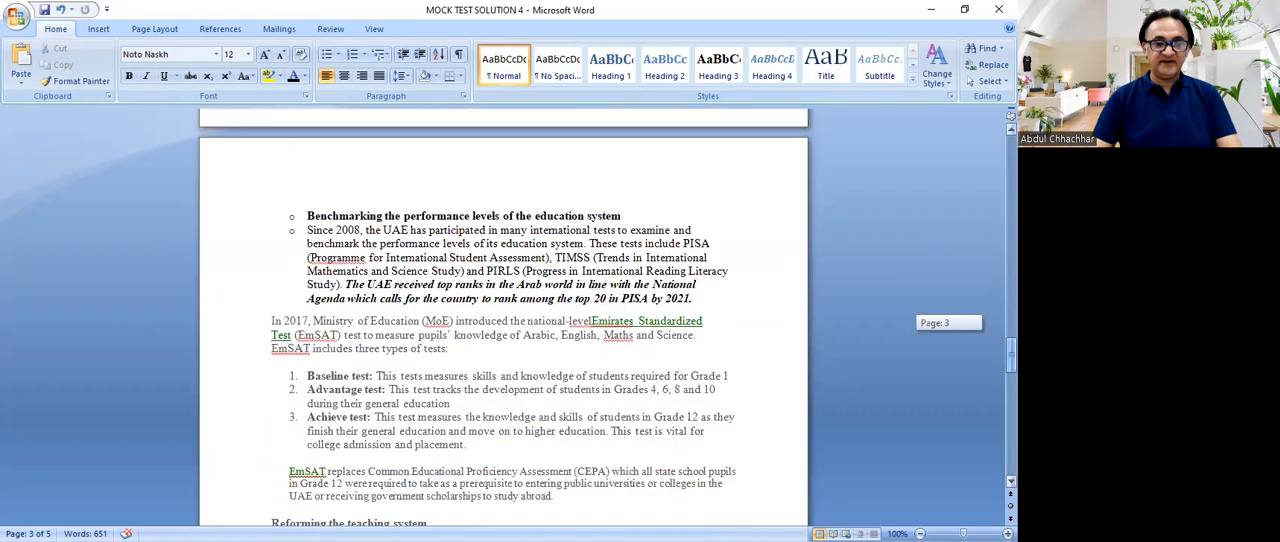
scroll(down, 3)
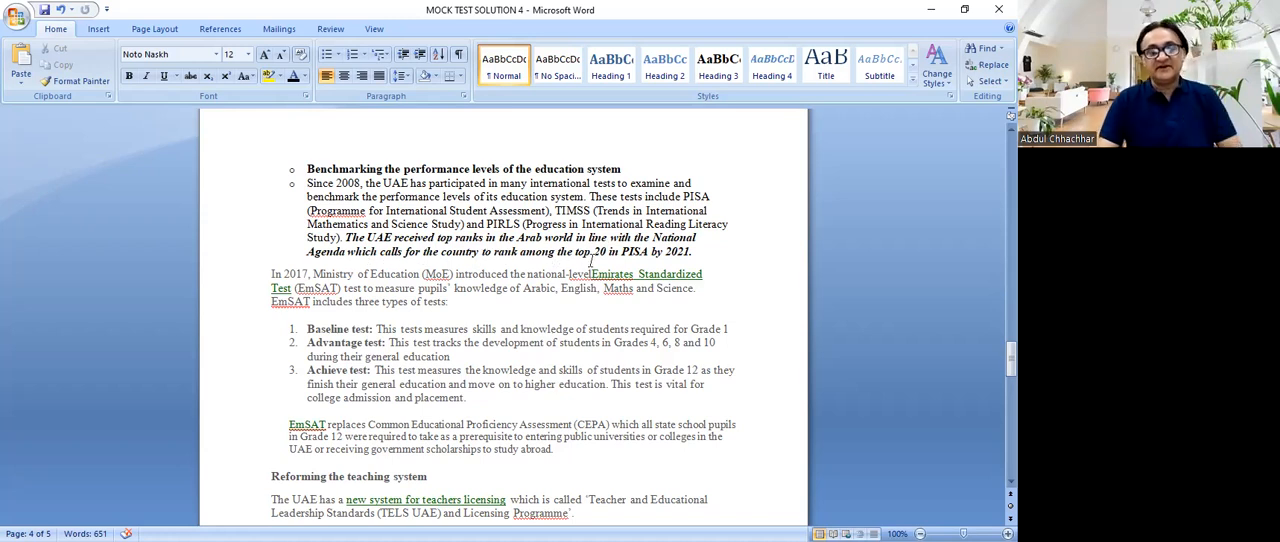
mouse_move(871, 332)
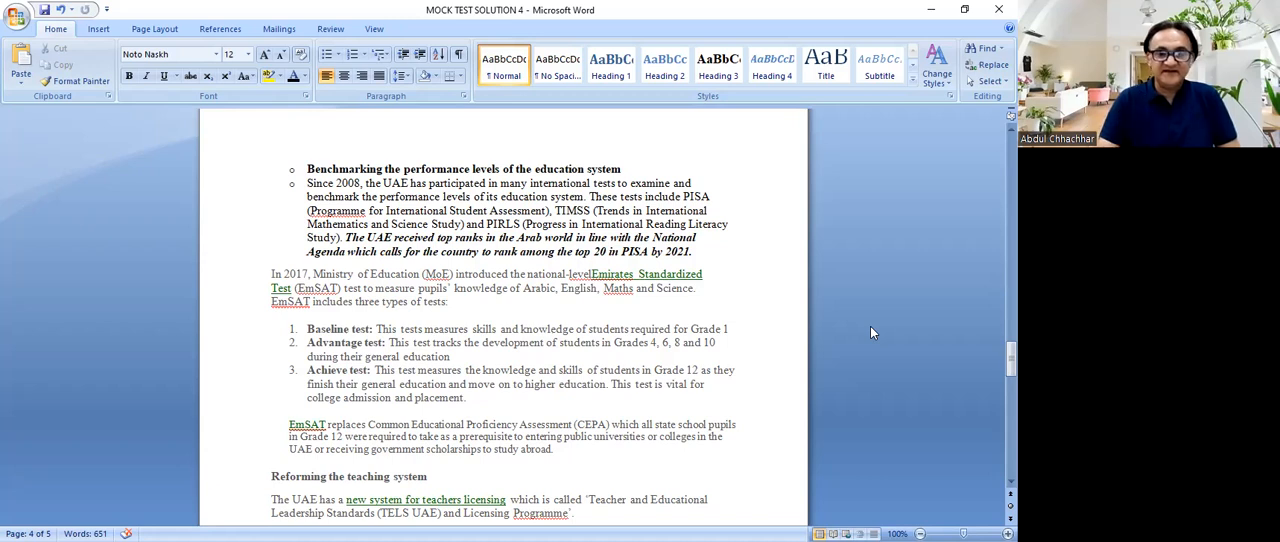
mouse_move(642, 280)
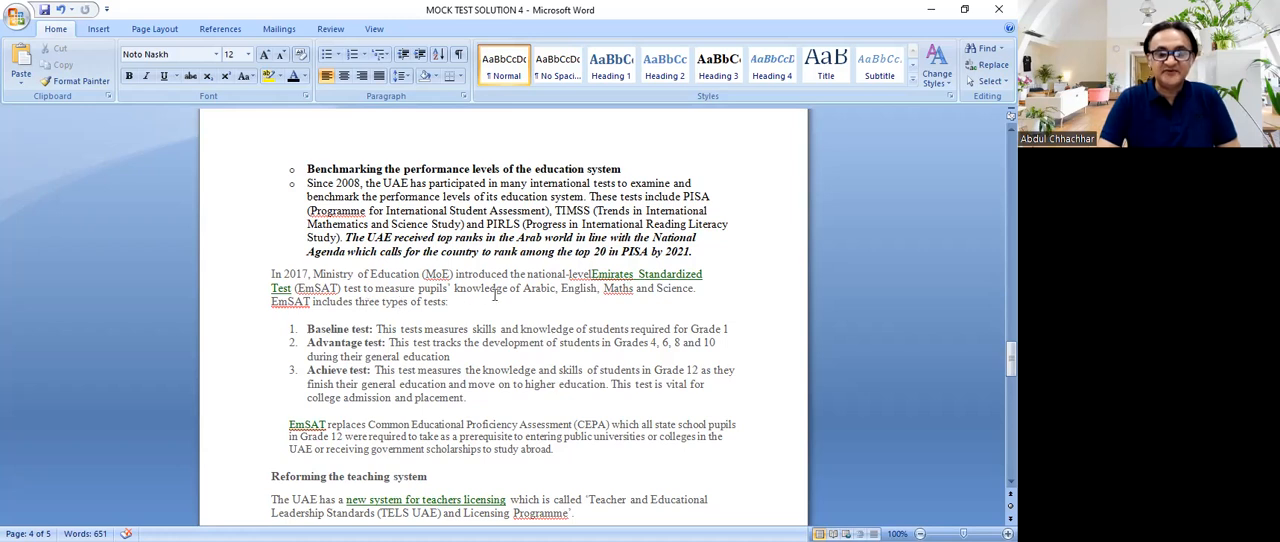
mouse_move(646, 309)
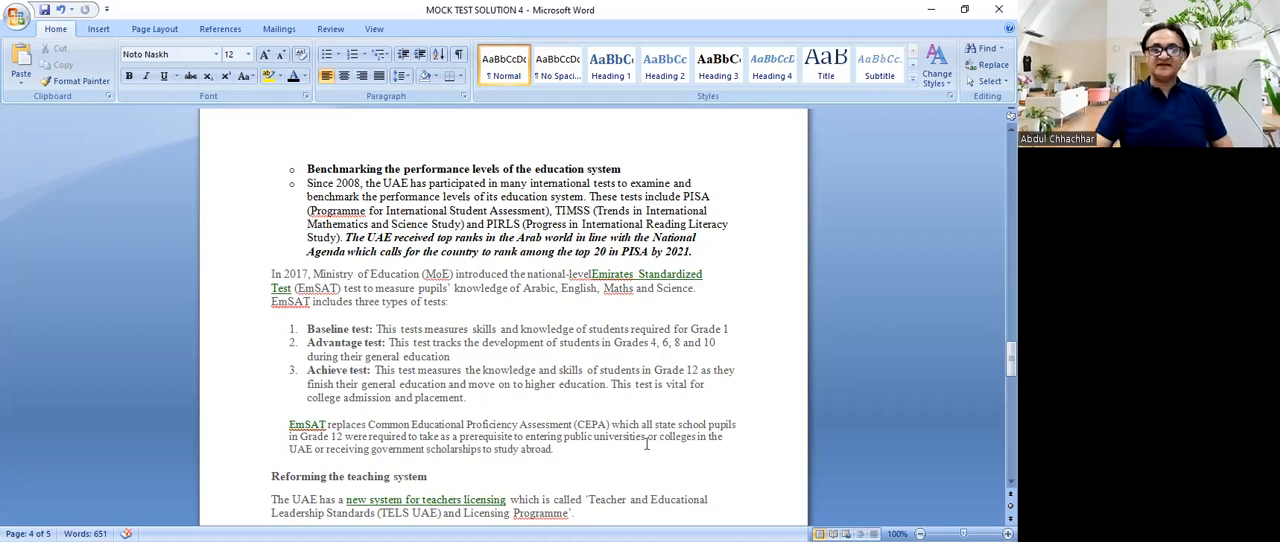
mouse_move(640, 444)
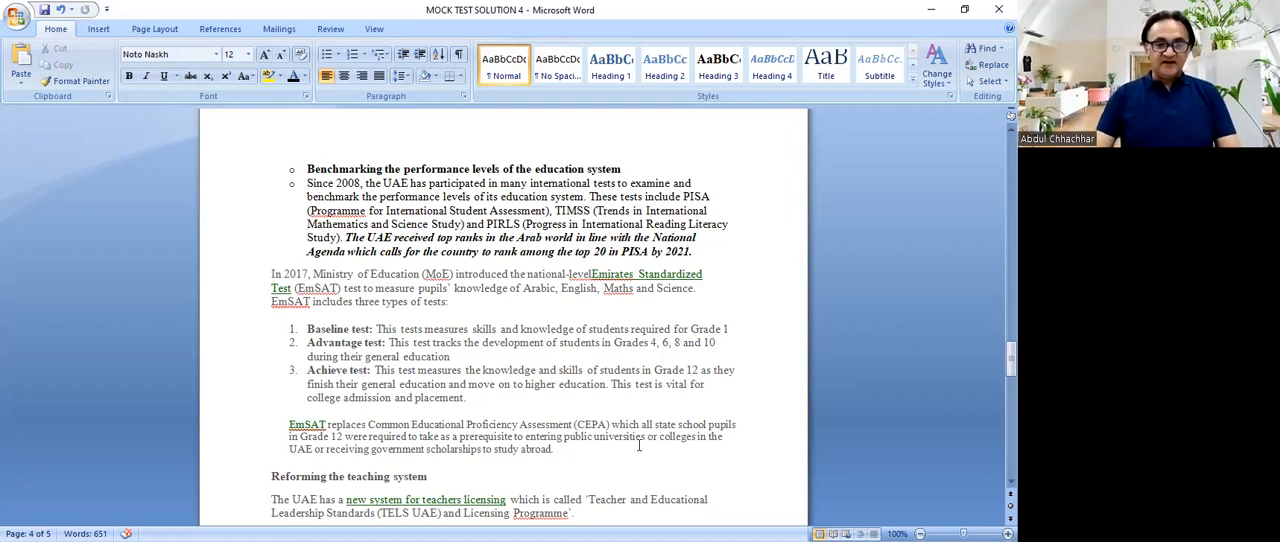
mouse_move(370, 424)
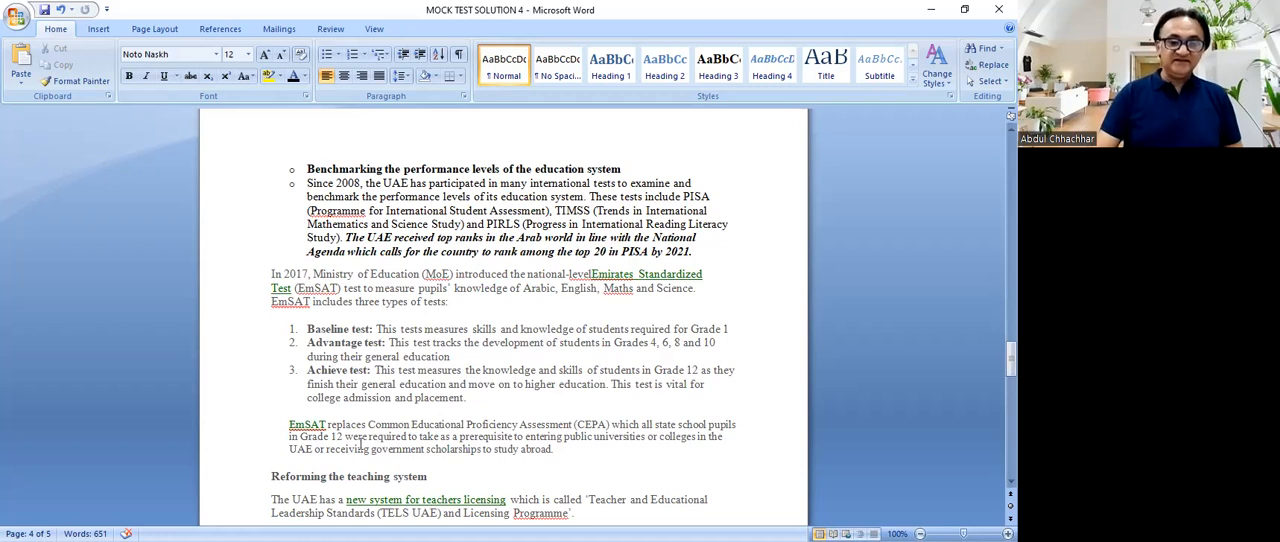
mouse_move(470, 448)
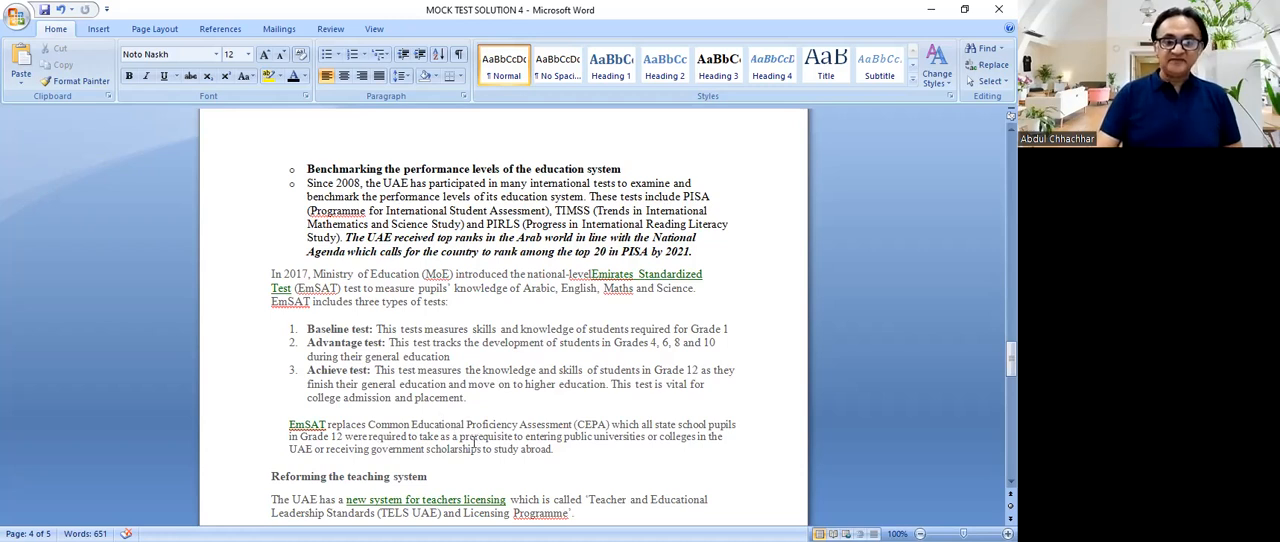
mouse_move(631, 448)
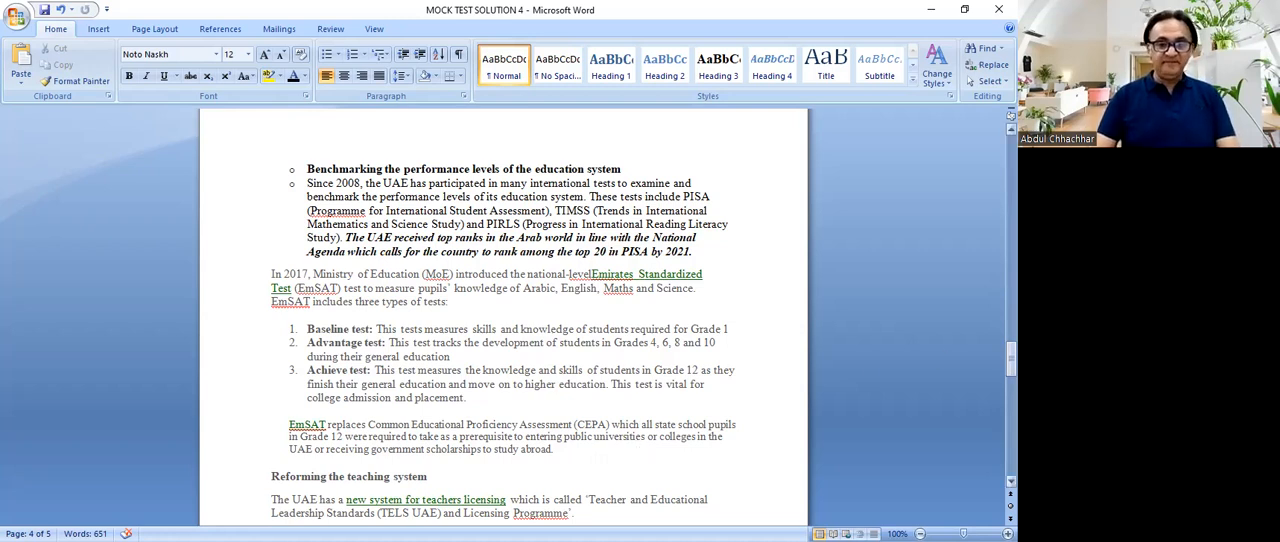
Step: Scroll to the teacher licensing notes and the 'Average years of schooling' heading
scroll(down, 3)
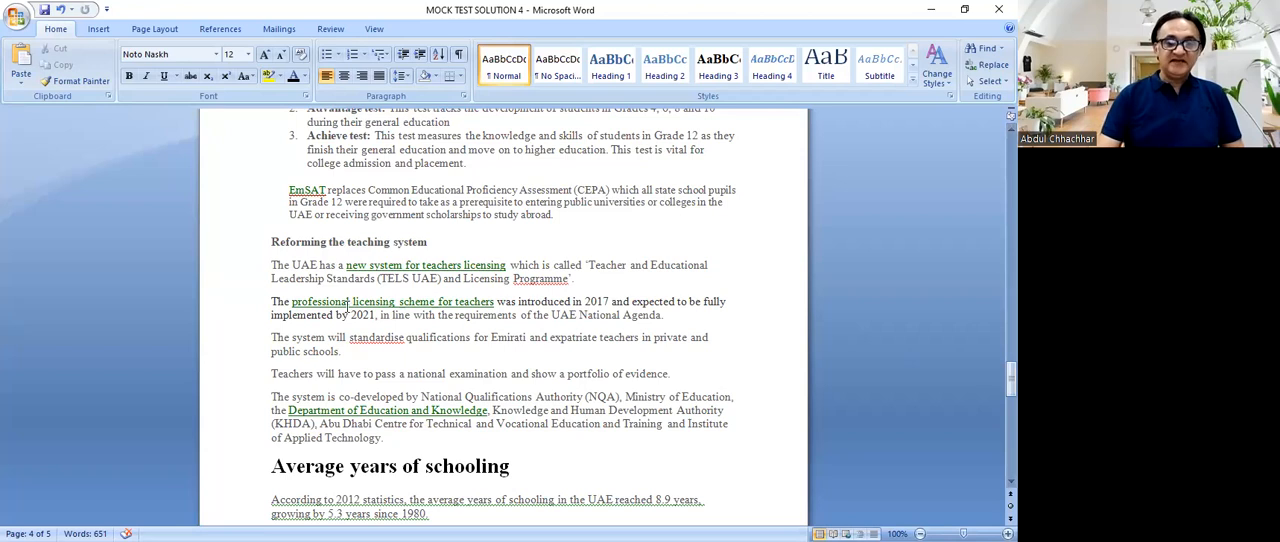
mouse_move(430, 301)
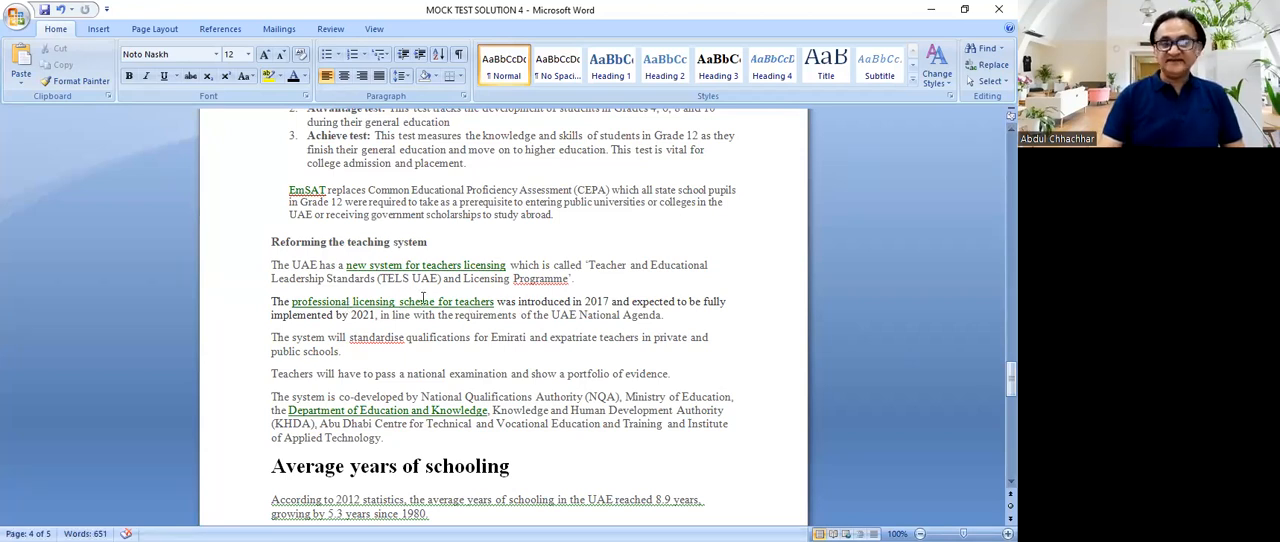
mouse_move(425, 265)
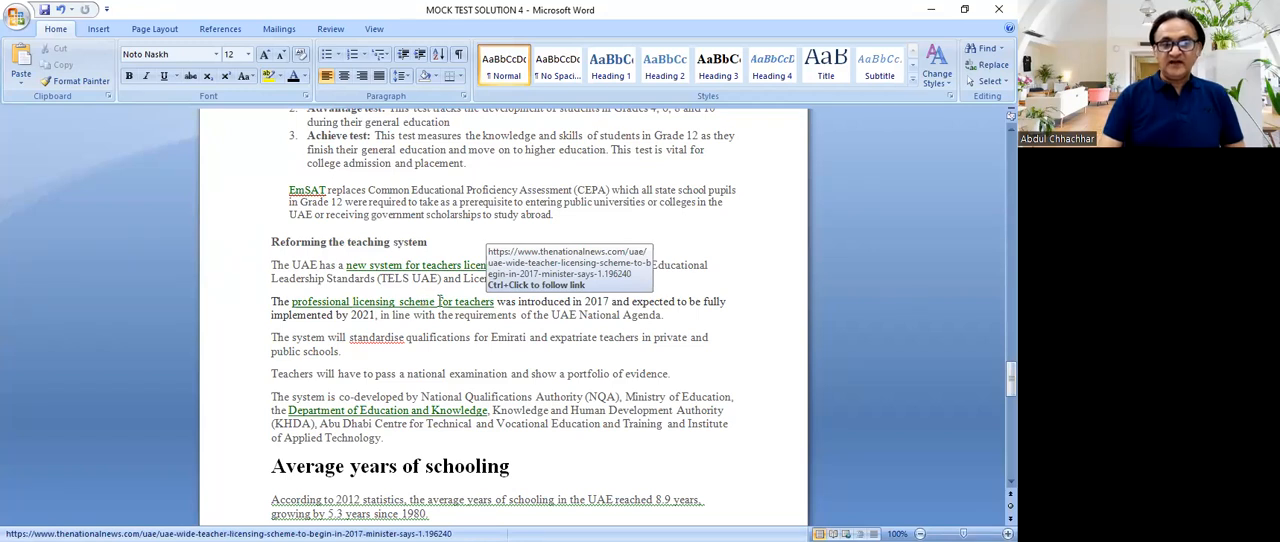
mouse_move(715, 378)
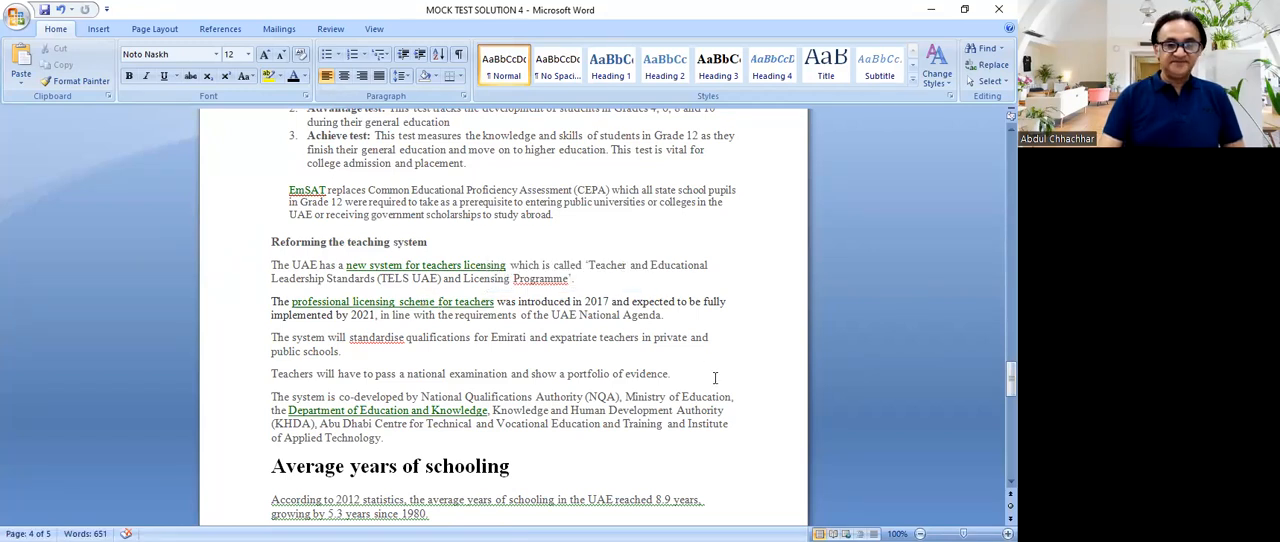
mouse_move(434, 343)
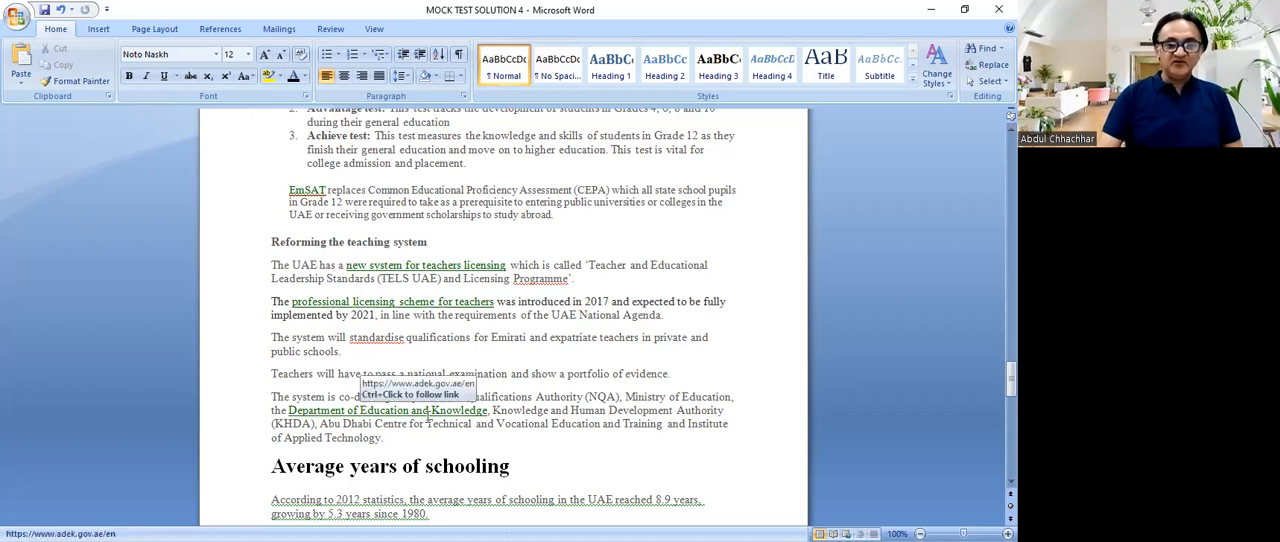
mouse_move(820, 480)
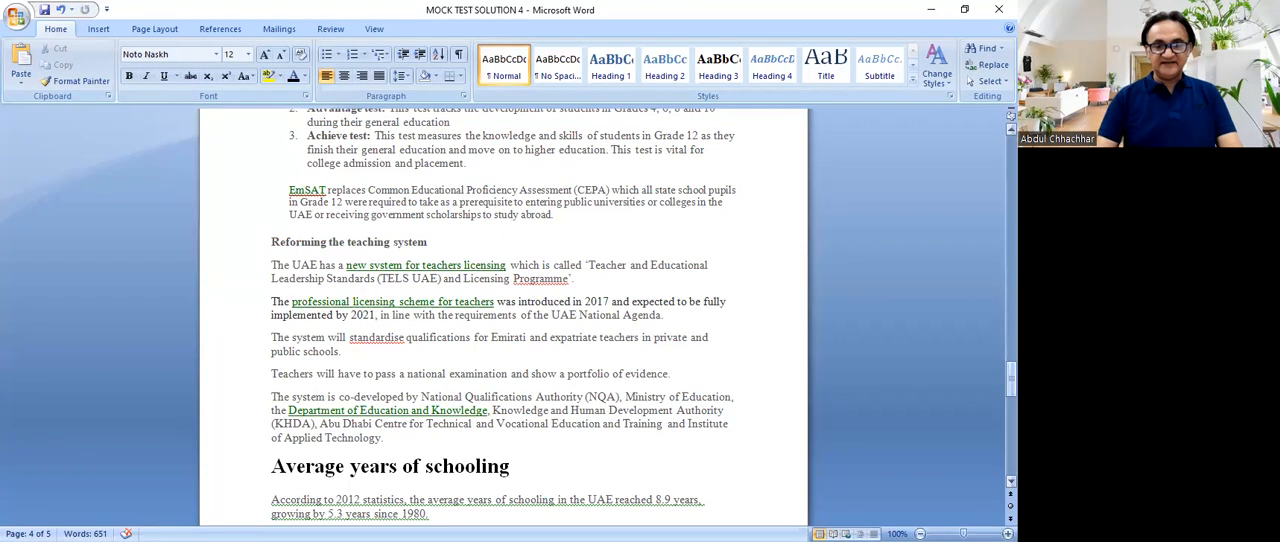
Step: Scroll to the end of page 4, where the 'Key achievements towards Quality education' heading appears
scroll(down, 3)
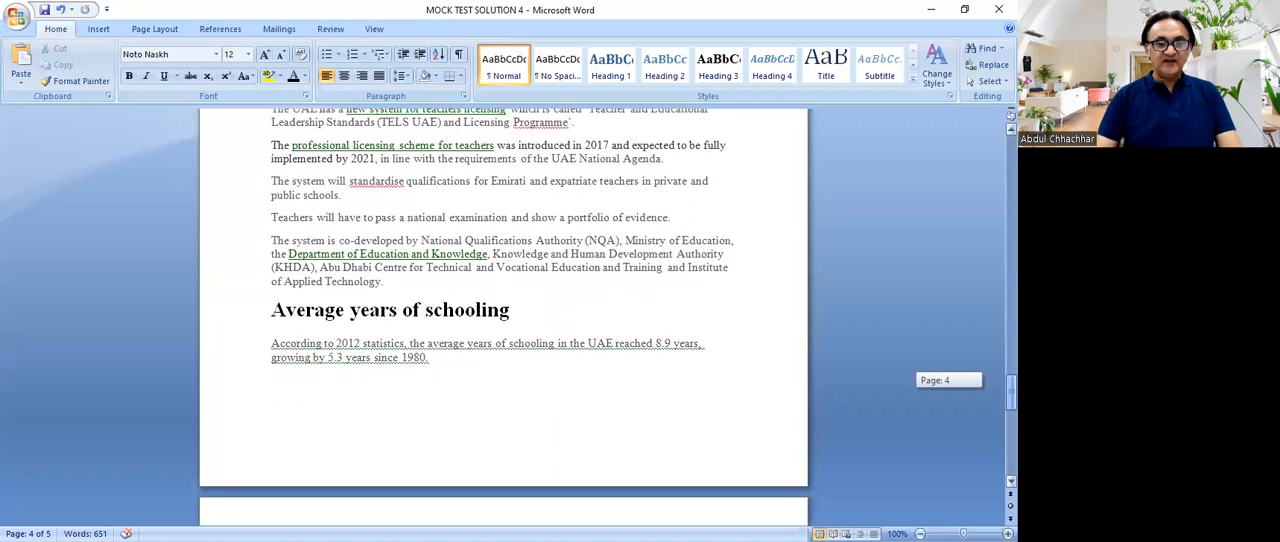
scroll(down, 3)
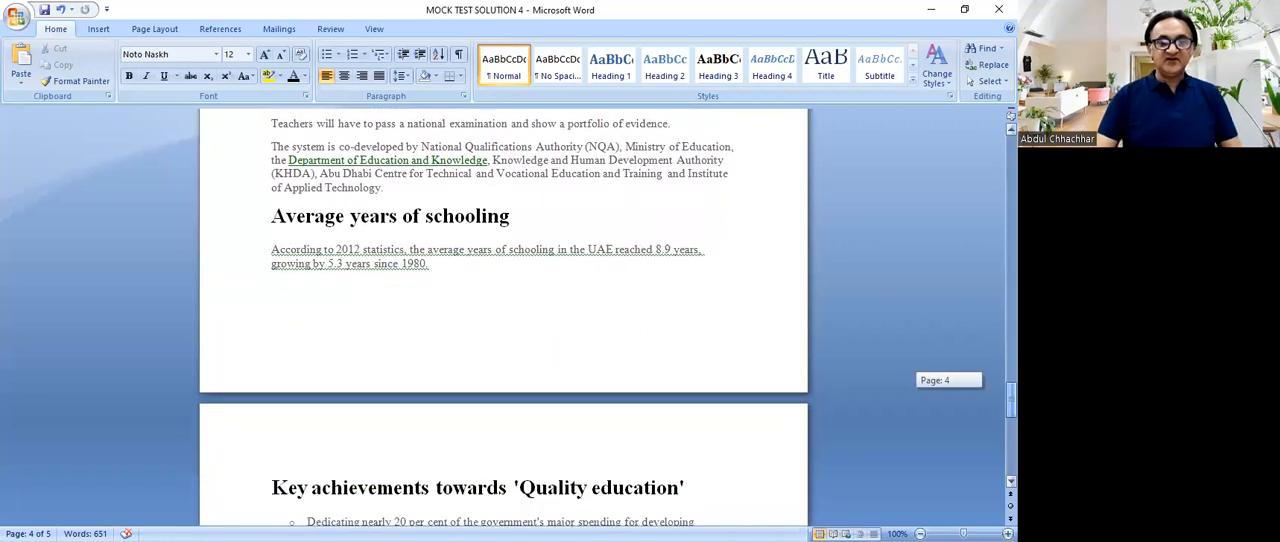
click(272, 287)
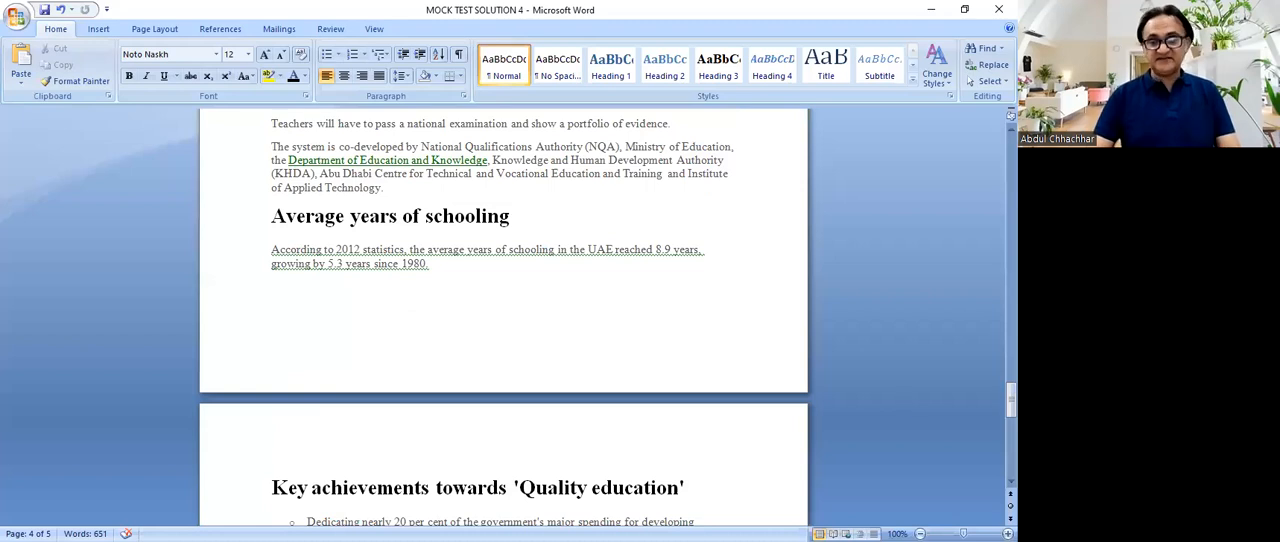
Step: Scroll to page 5's full key achievements list, ending with national professional qualifications
scroll(down, 3)
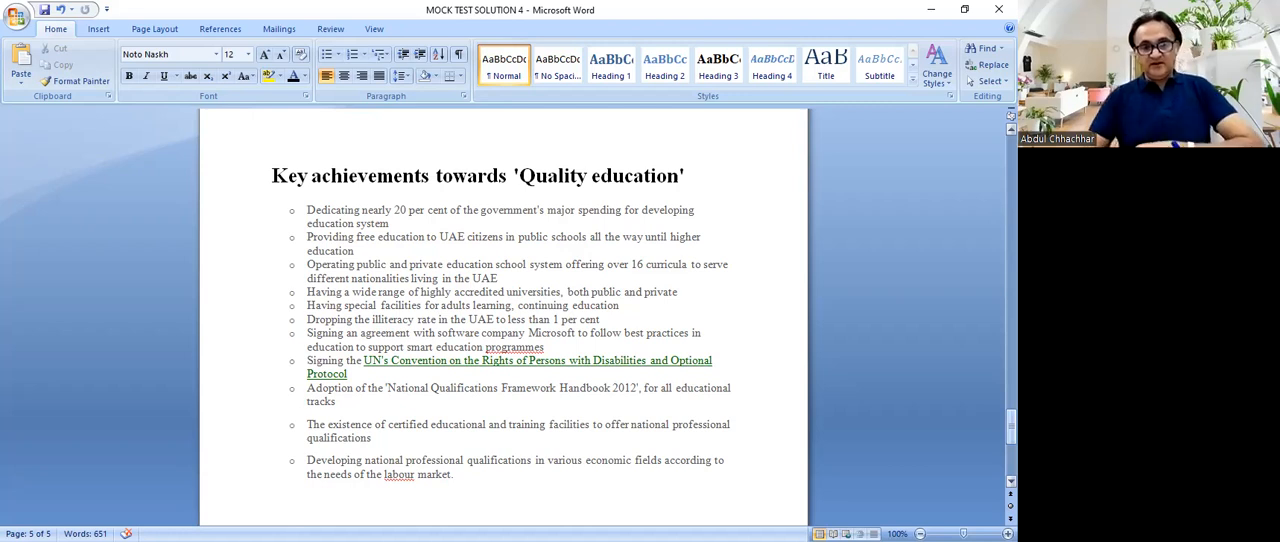
mouse_move(967, 205)
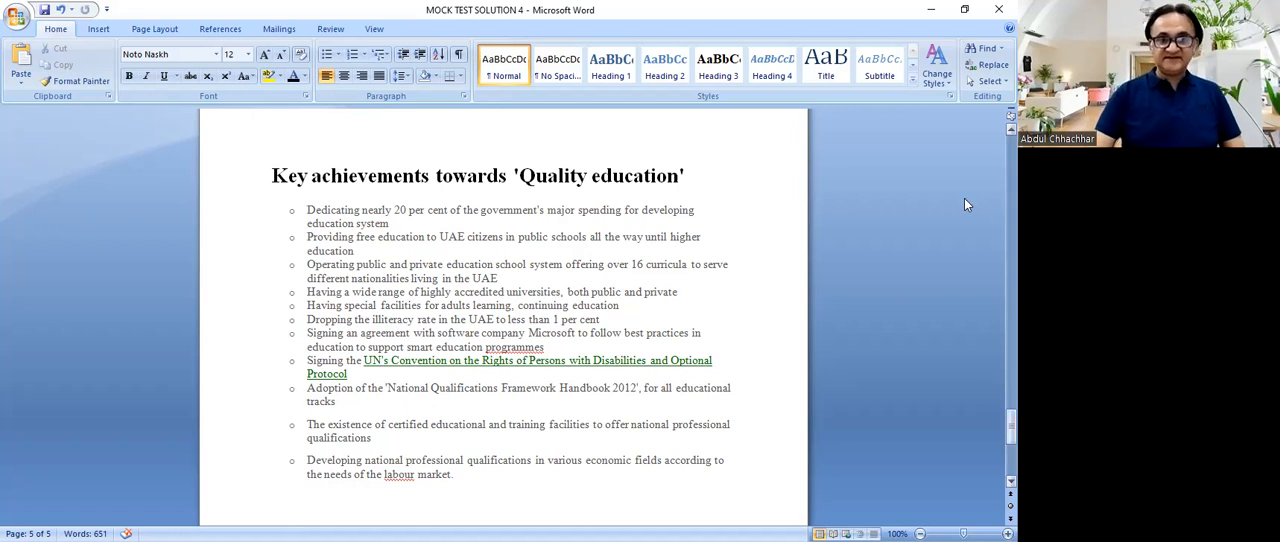